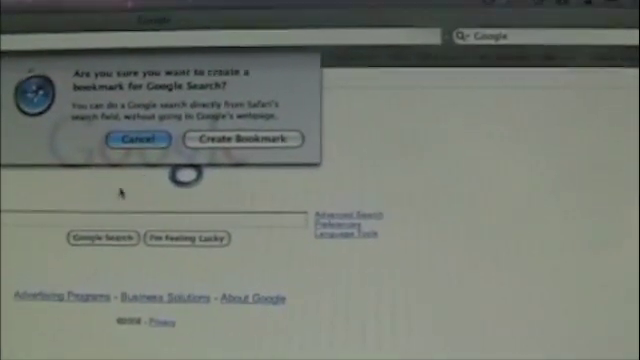
Confirm Create Bookmark in the warning sheet to bring up the Google bookmark naming dialog
click(234, 140)
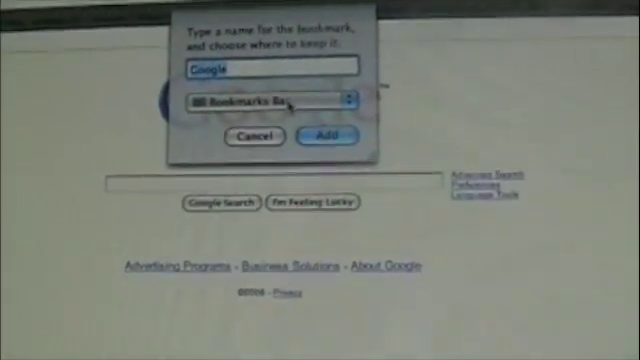